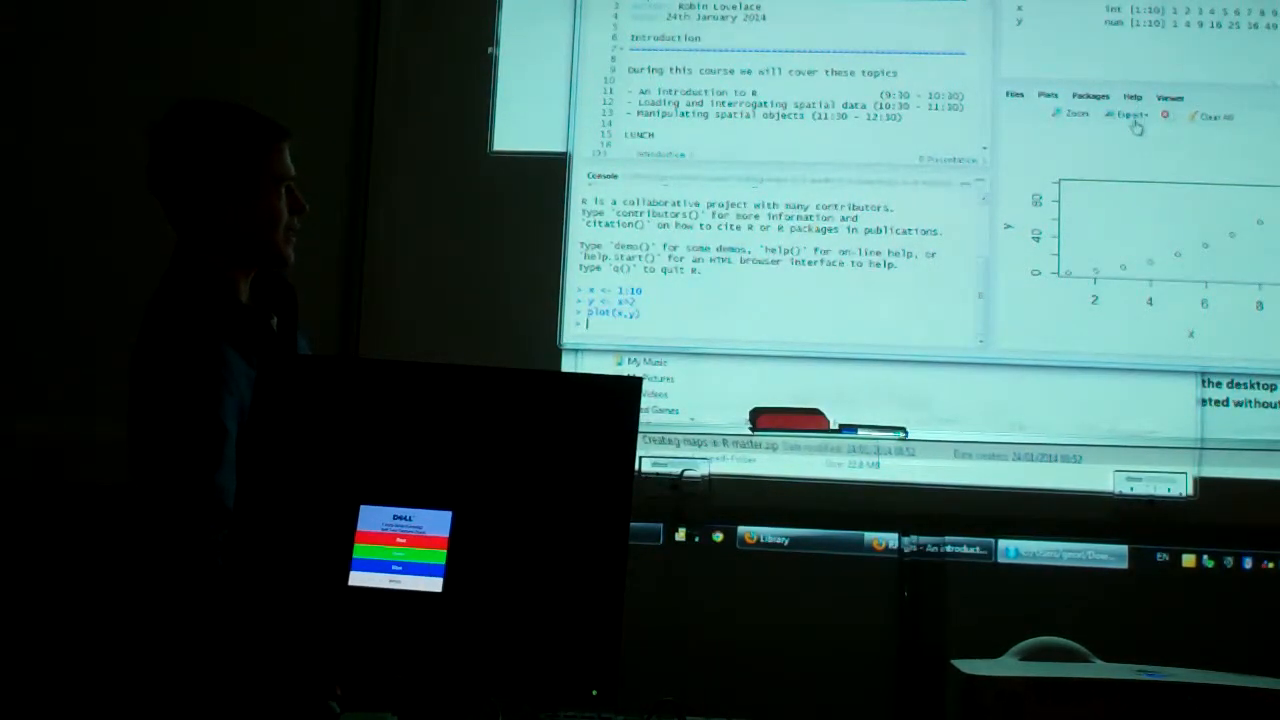
# Switch to the browser and open Creating-maps-in-R from the author's GitHub profile.
pyautogui.click(1128, 115)
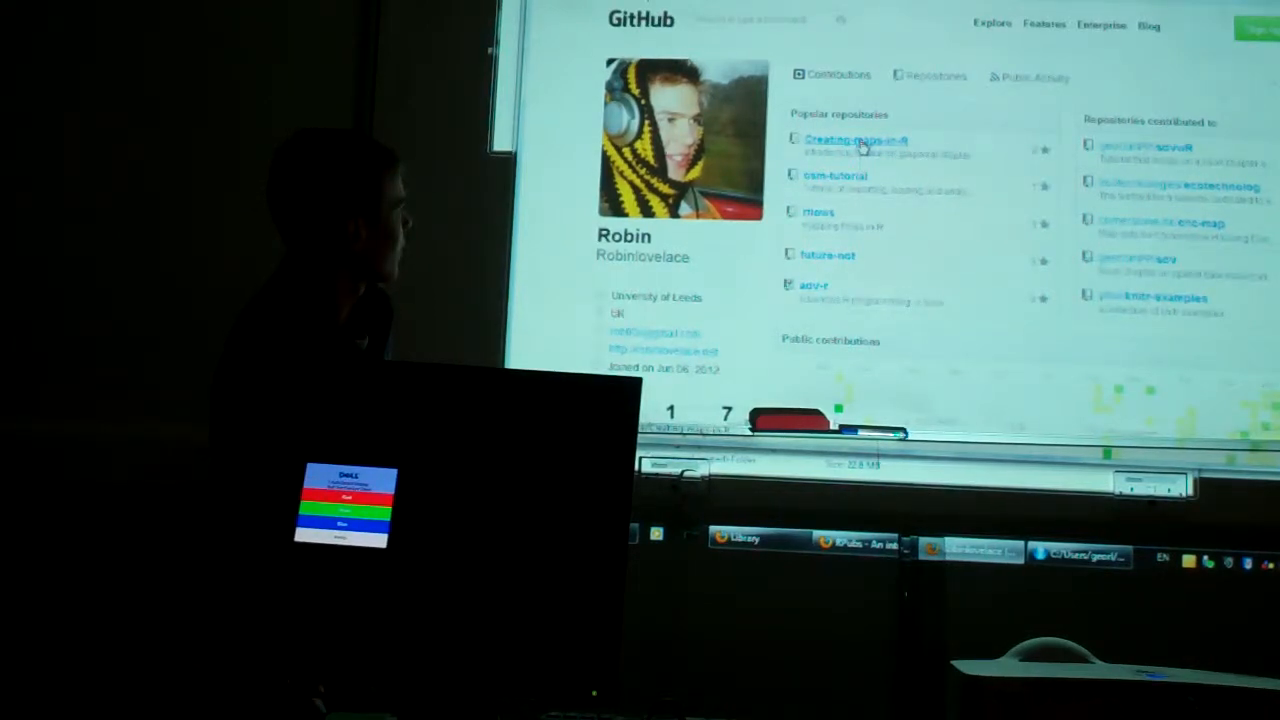
pyautogui.click(855, 139)
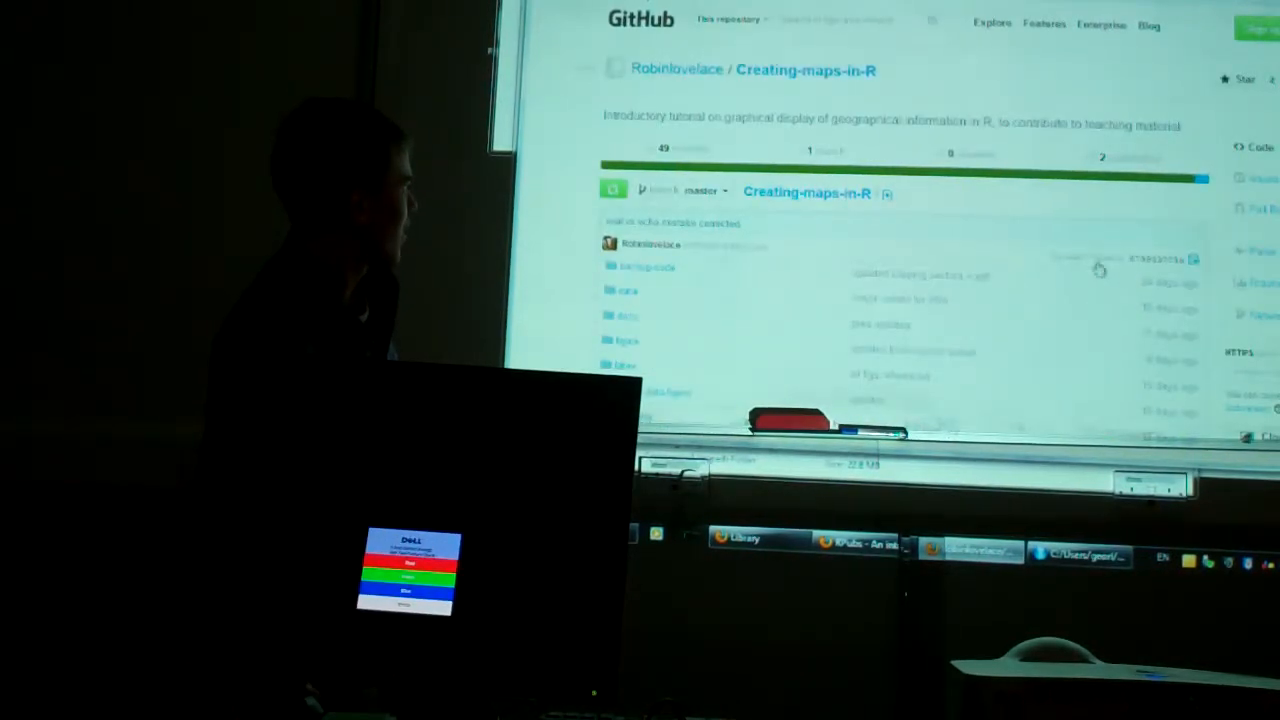
# Scroll down the Creating-maps-in-R repository page to view its folders and files.
pyautogui.scroll(-3)
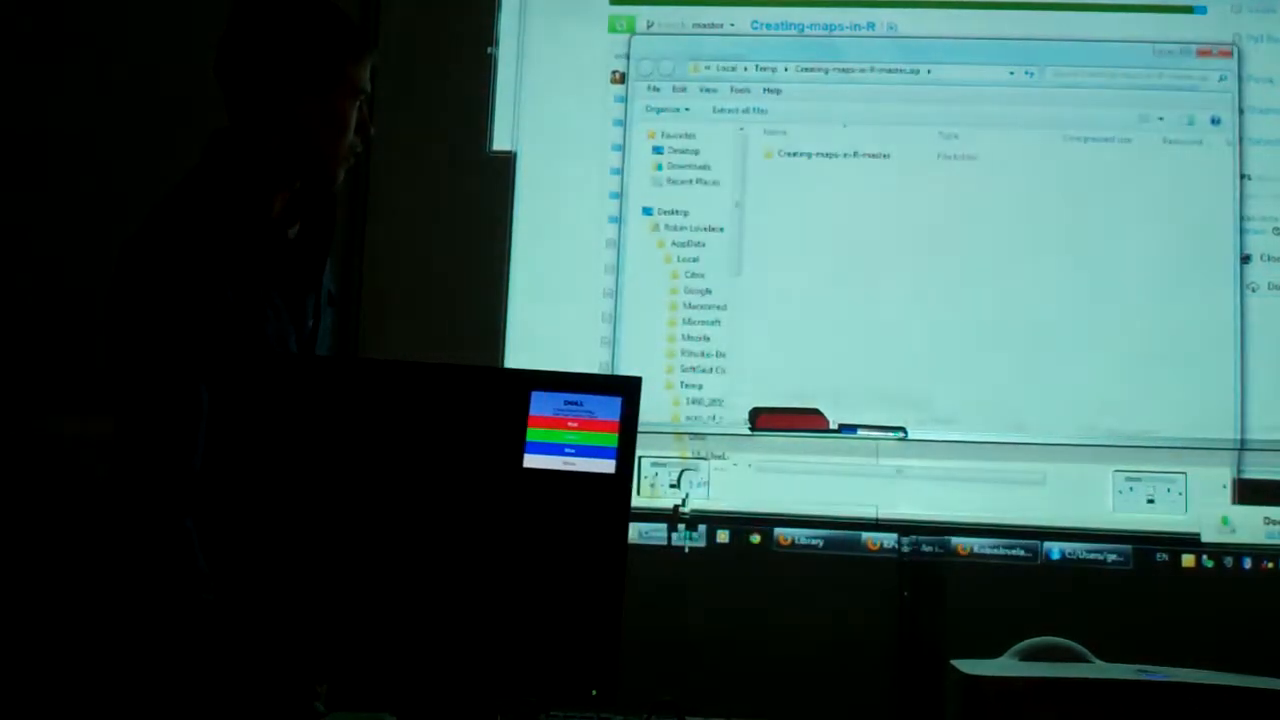
# Select the Creating-maps-in-R-master folder in the zip and start Extract all.
pyautogui.click(833, 155)
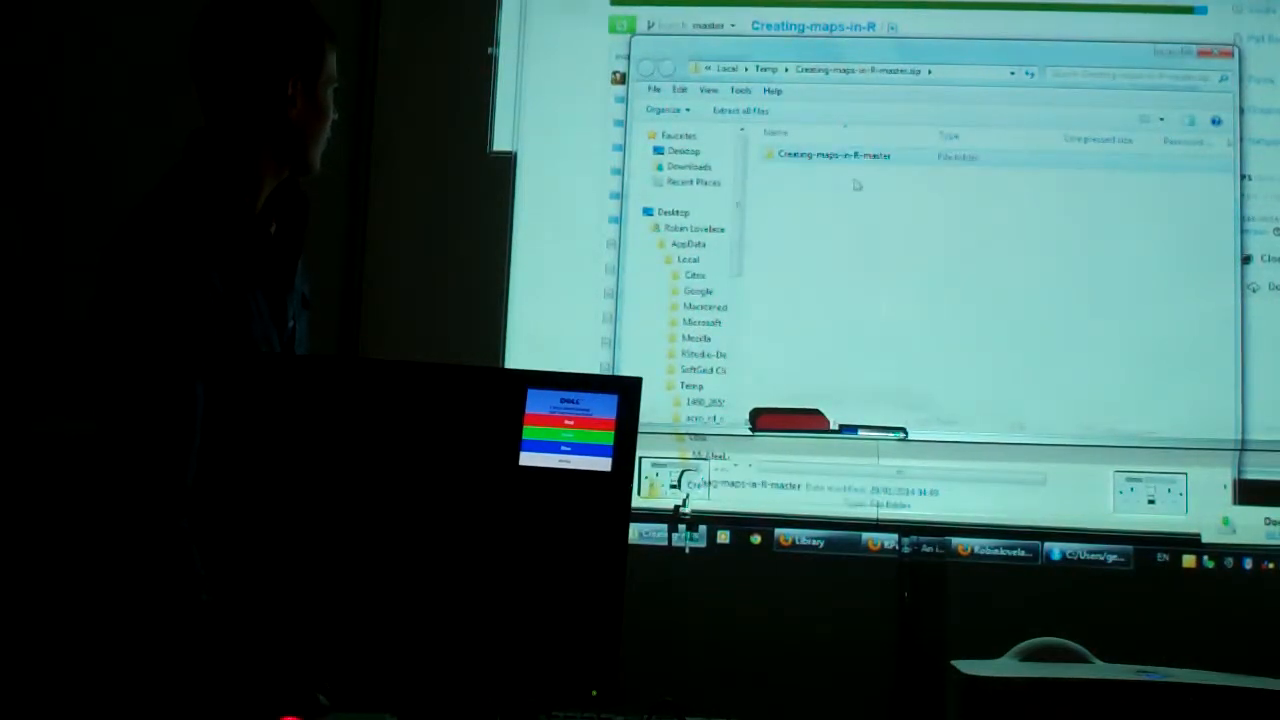
pyautogui.moveTo(745, 115)
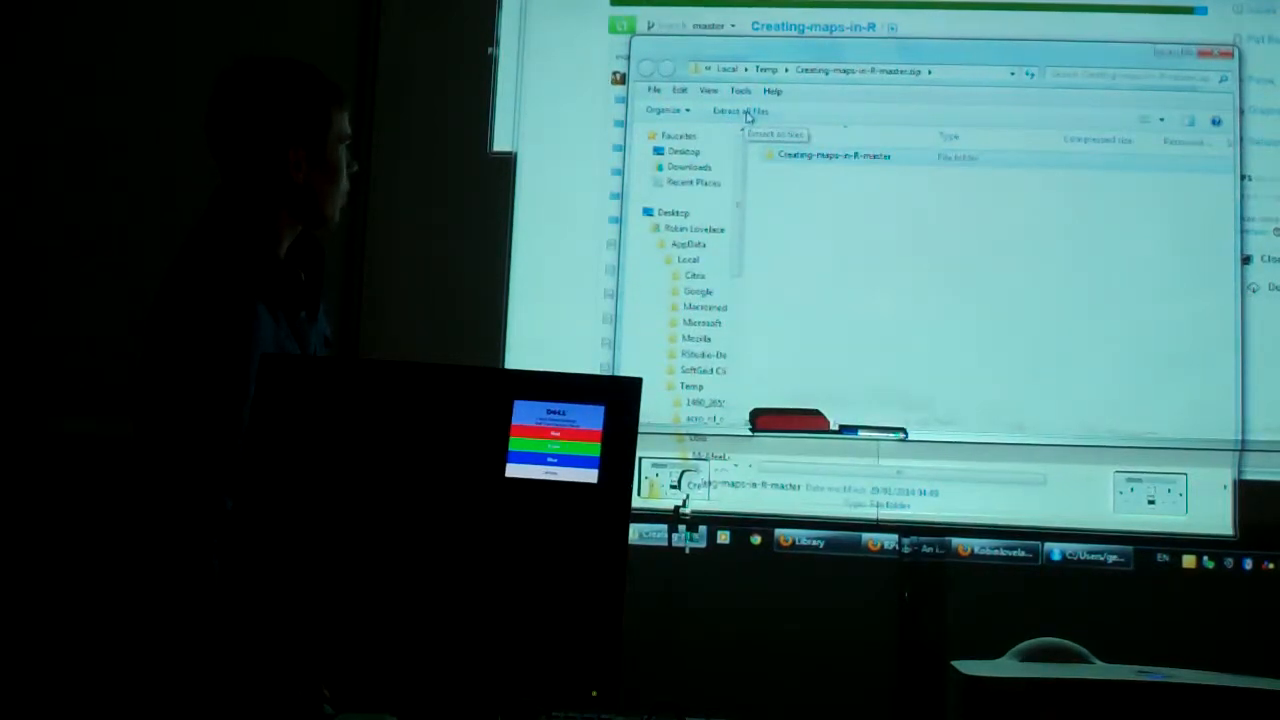
pyautogui.click(752, 110)
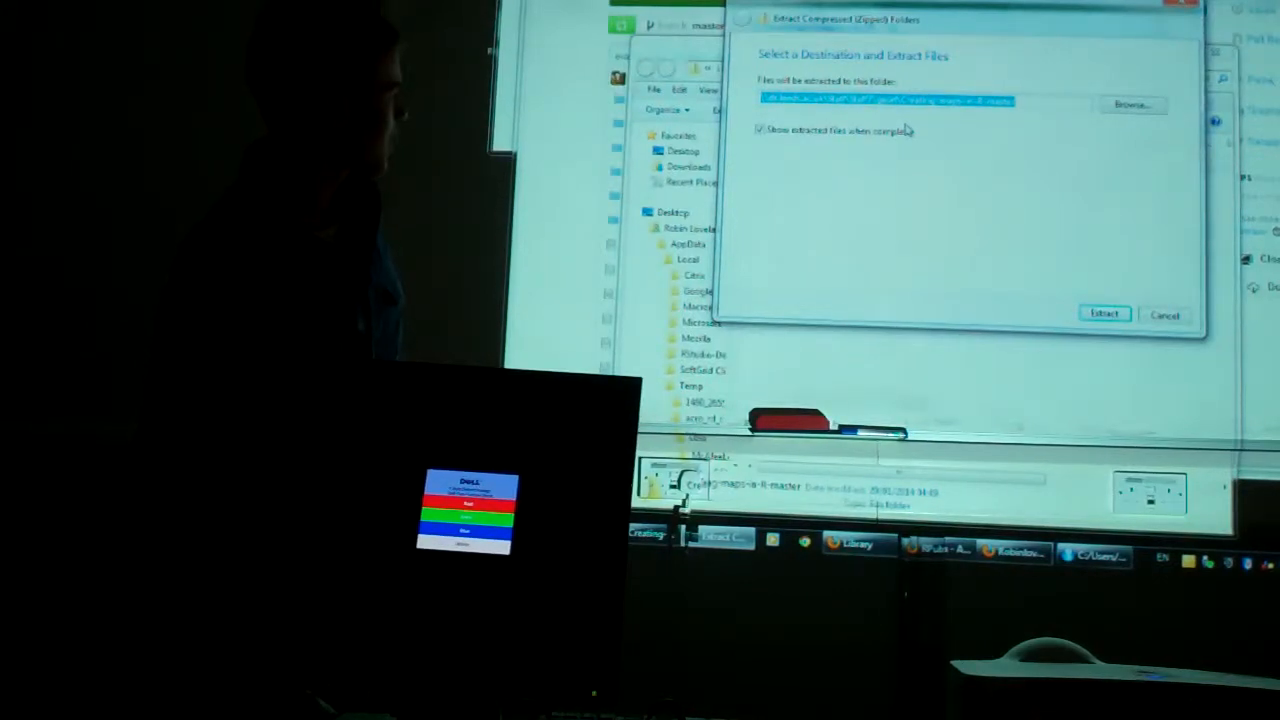
# Browse for a new extraction destination, the Desktop, and confirm it in the folder chooser.
pyautogui.click(1131, 104)
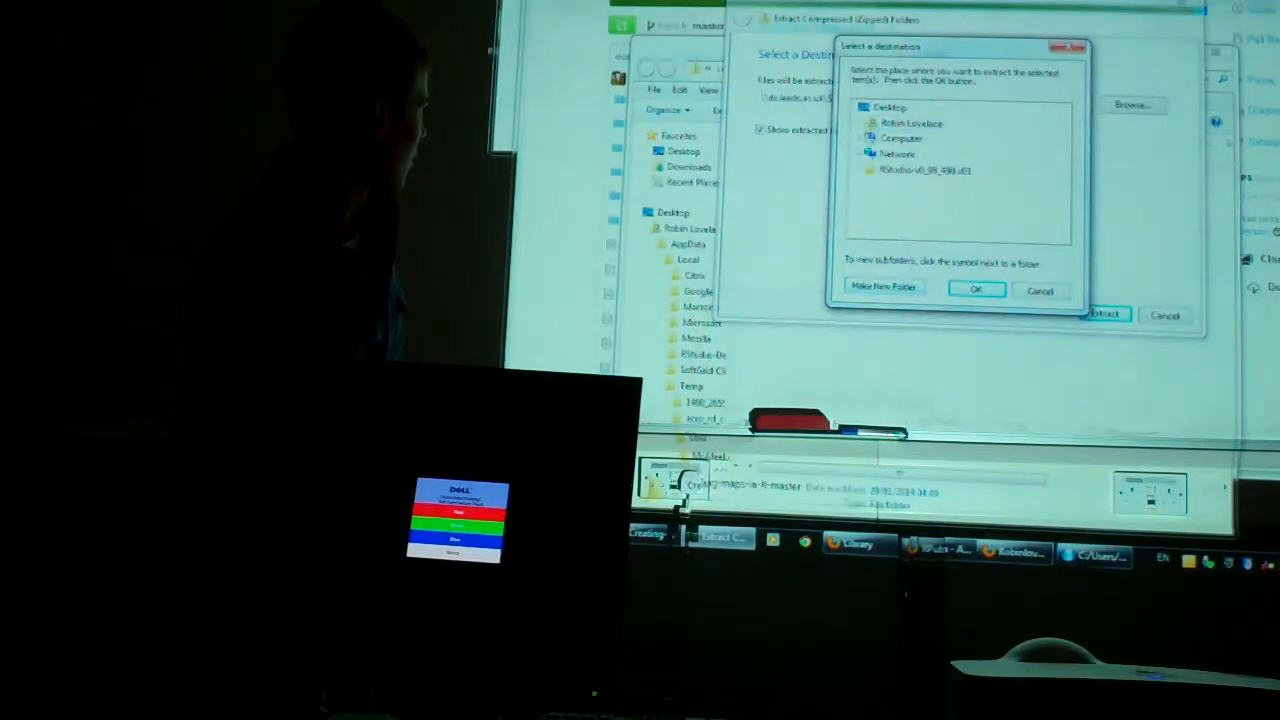
pyautogui.click(870, 137)
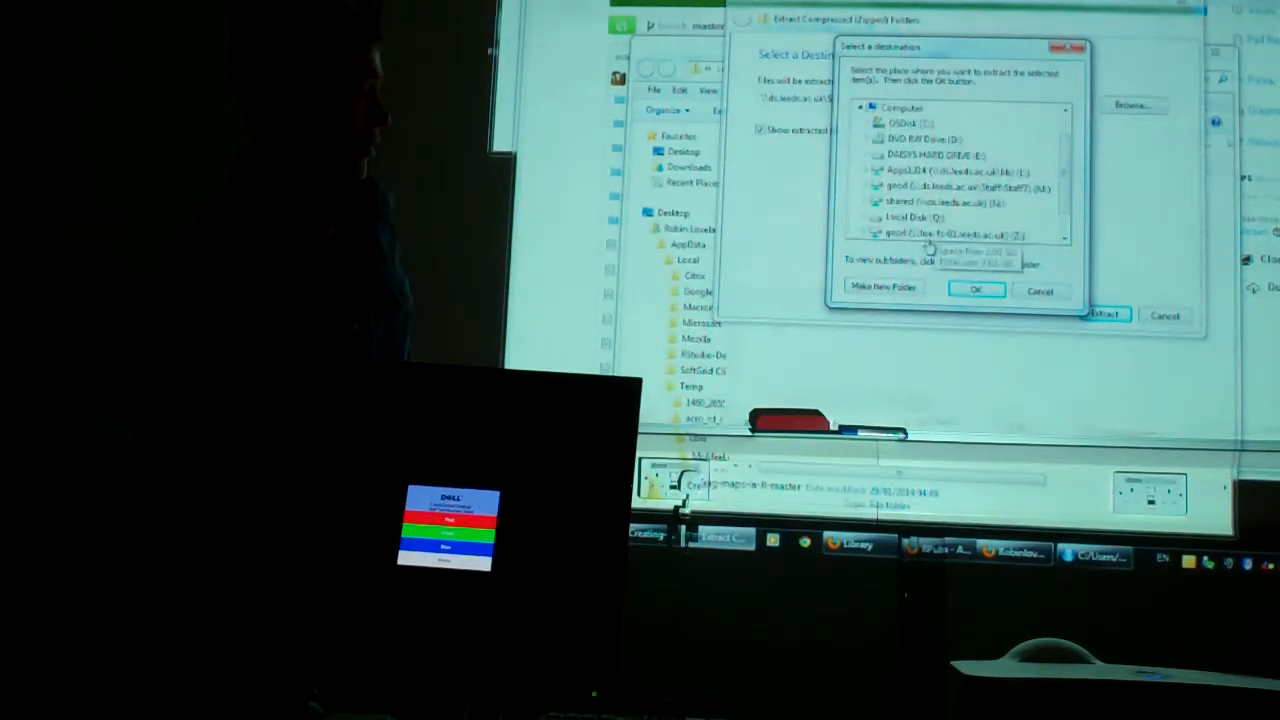
pyautogui.scroll(-3)
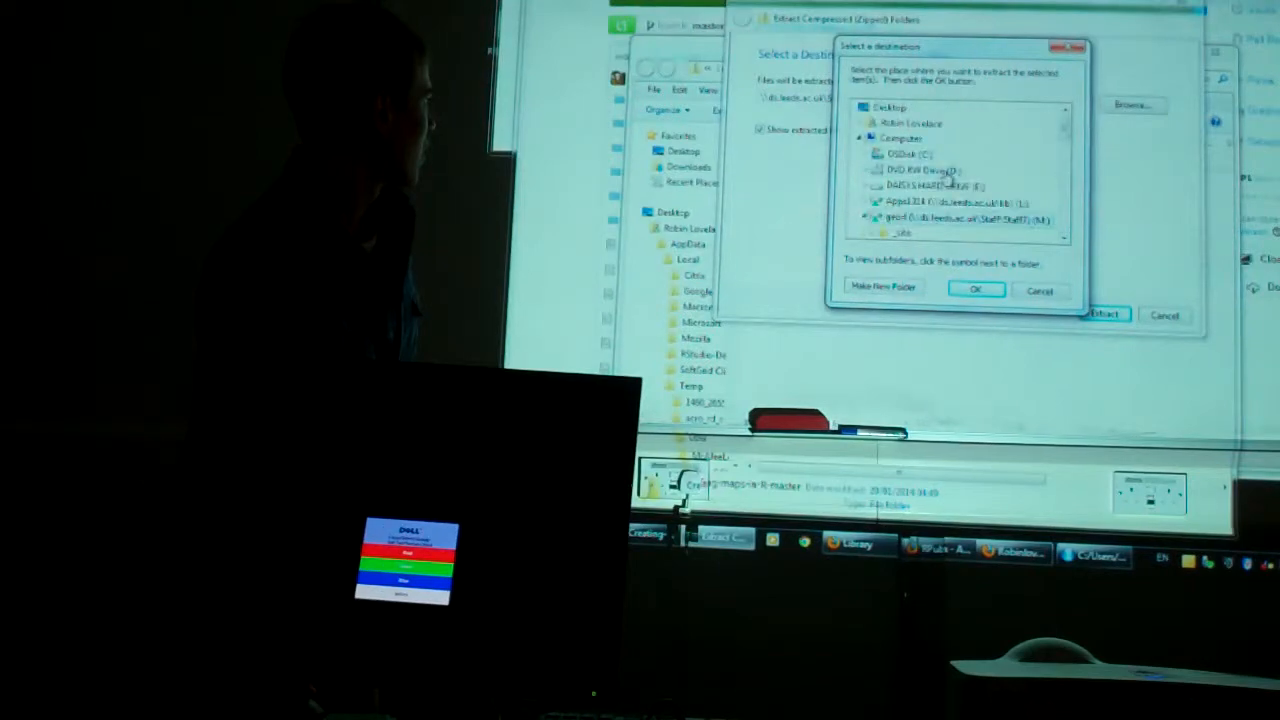
pyautogui.click(976, 289)
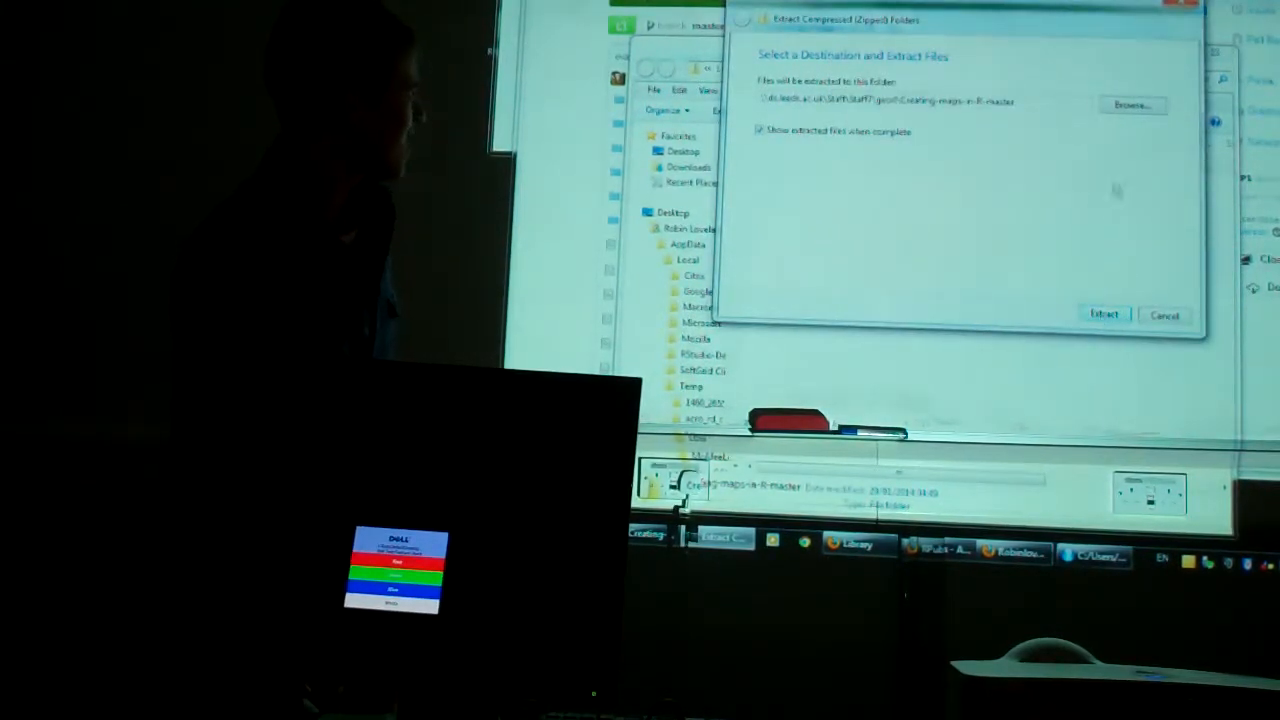
pyautogui.click(1131, 104)
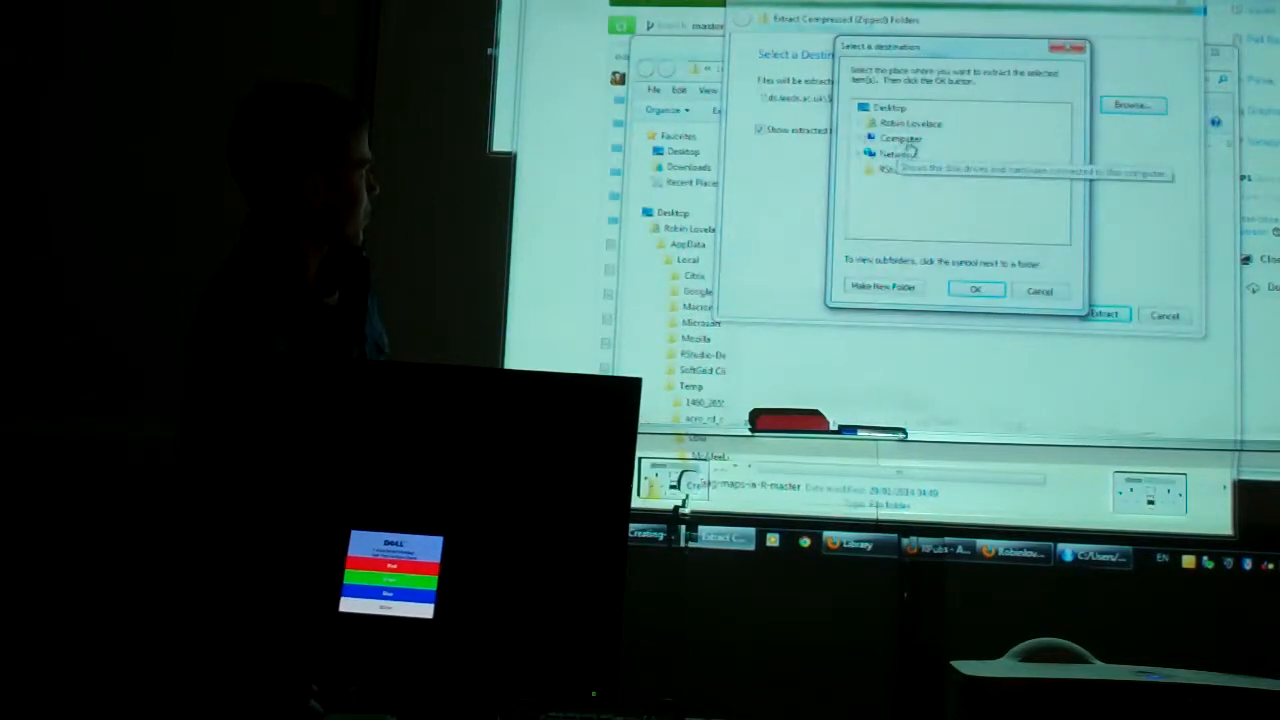
pyautogui.click(869, 138)
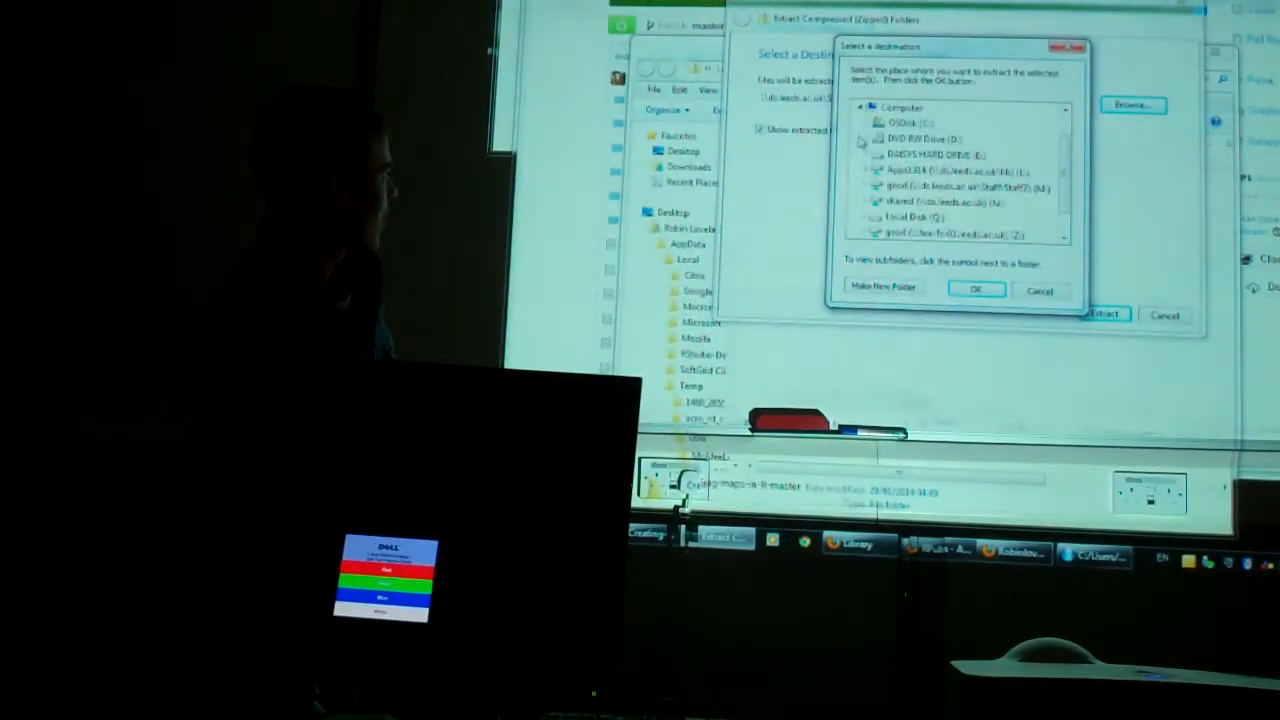
pyautogui.click(865, 107)
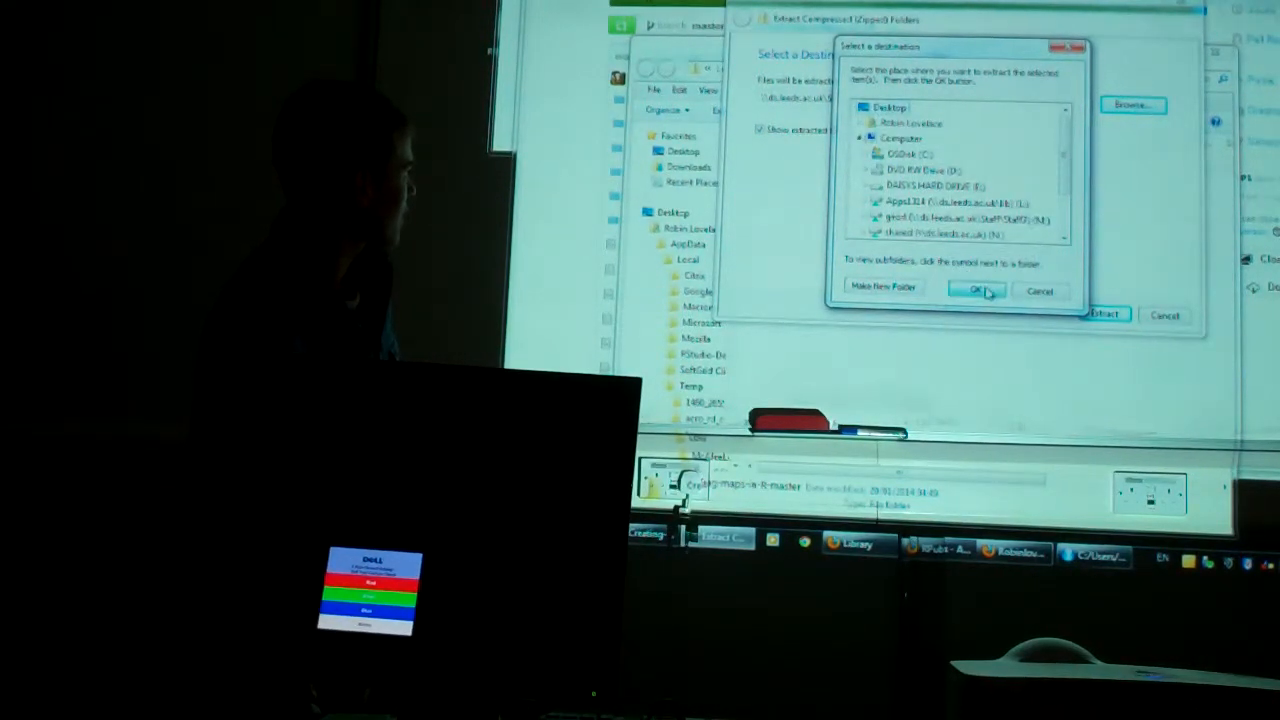
pyautogui.click(981, 290)
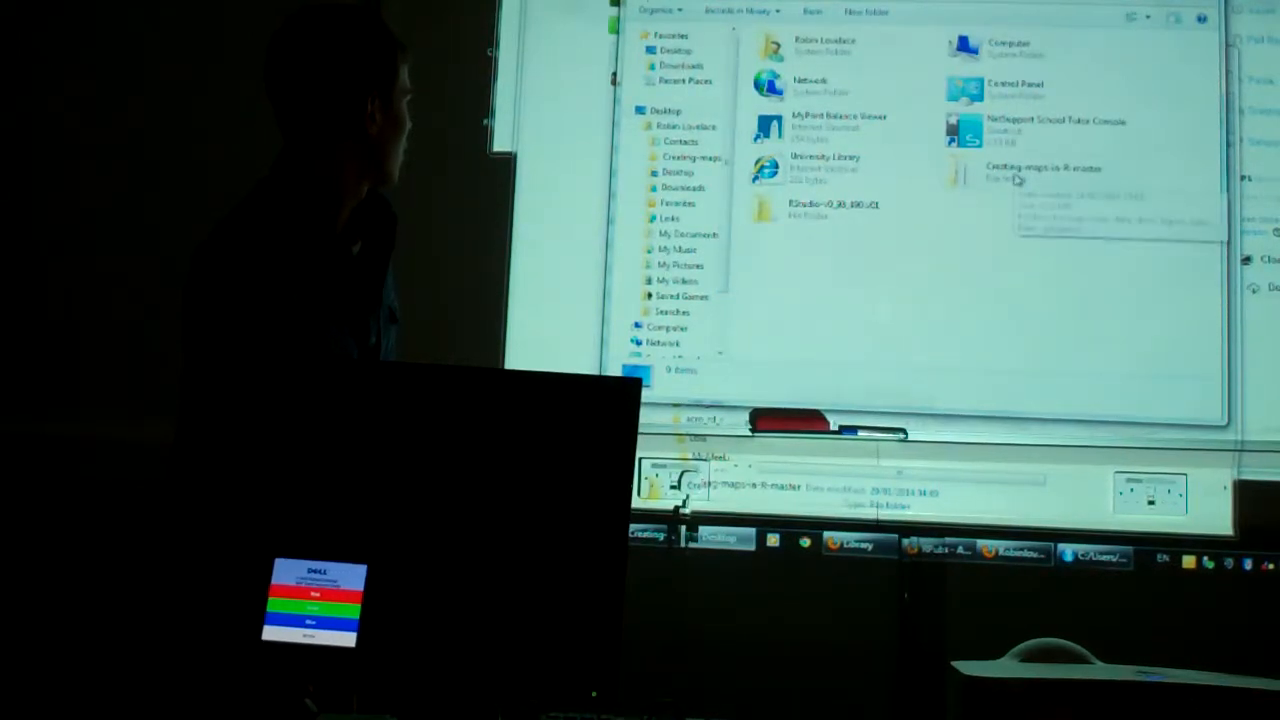
pyautogui.rightClick(1040, 172)
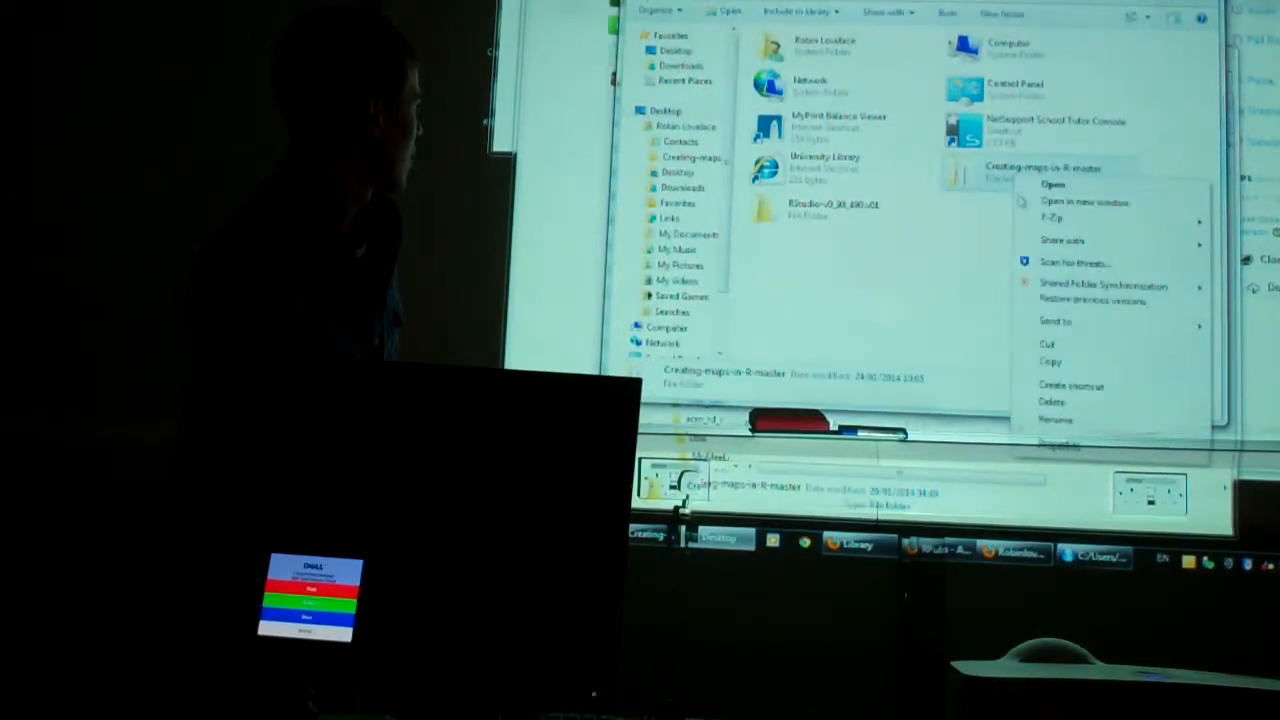
pyautogui.click(1056, 443)
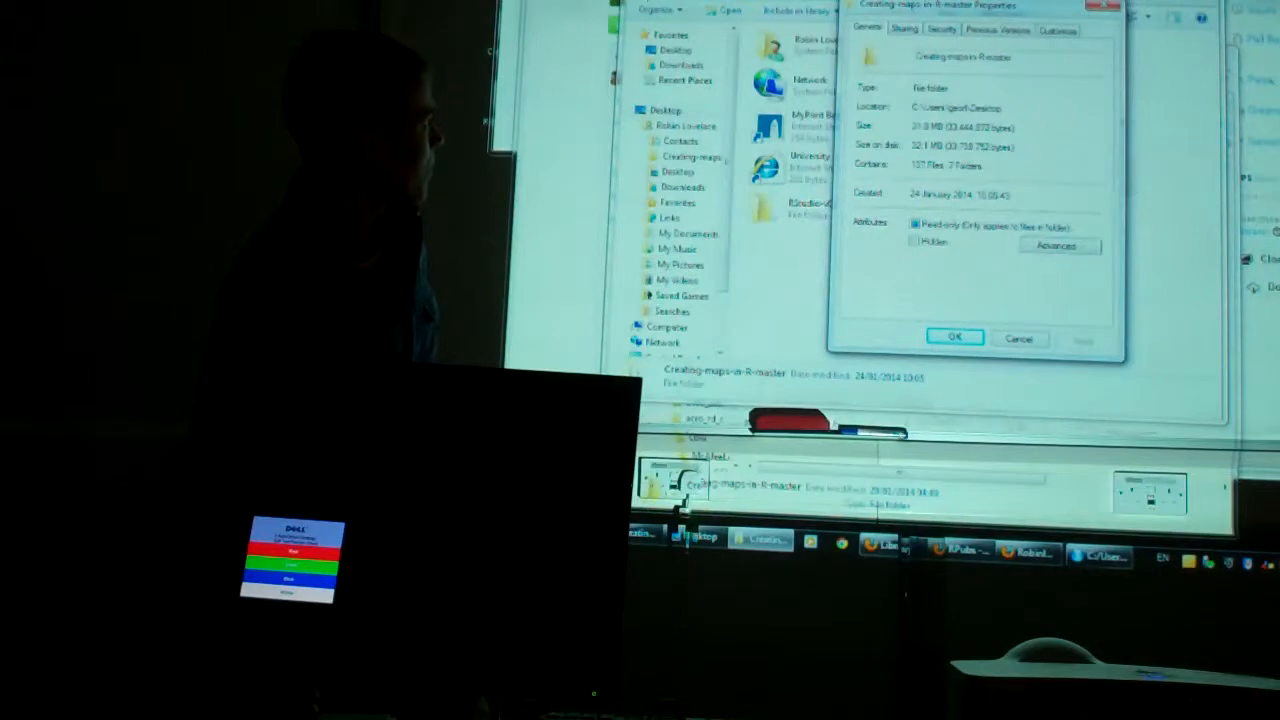
pyautogui.click(953, 337)
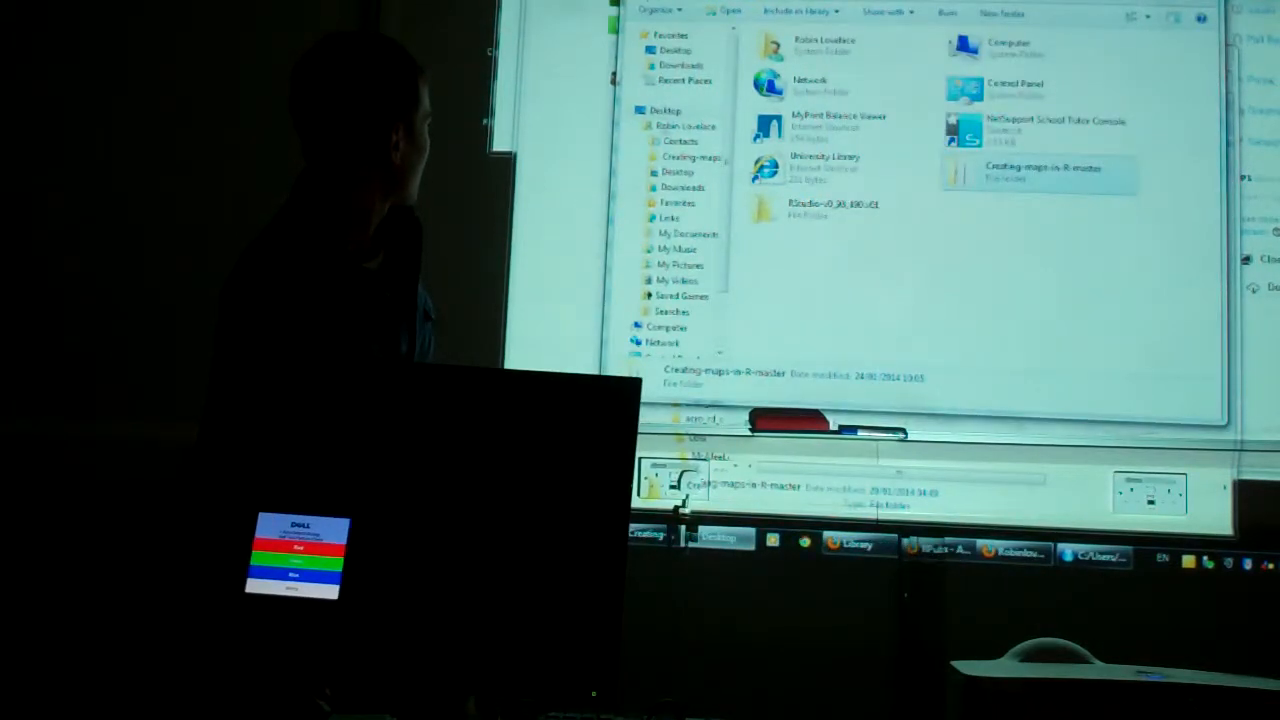